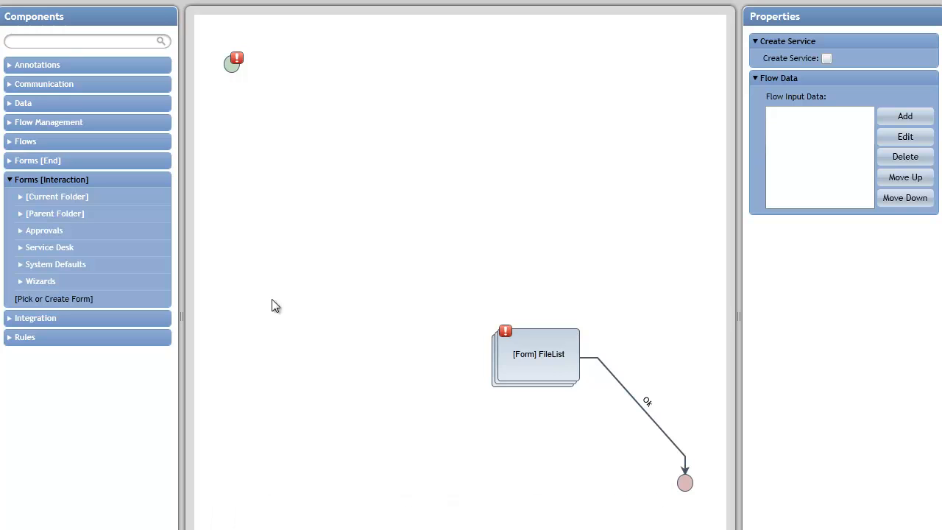
mouse_move(14, 324)
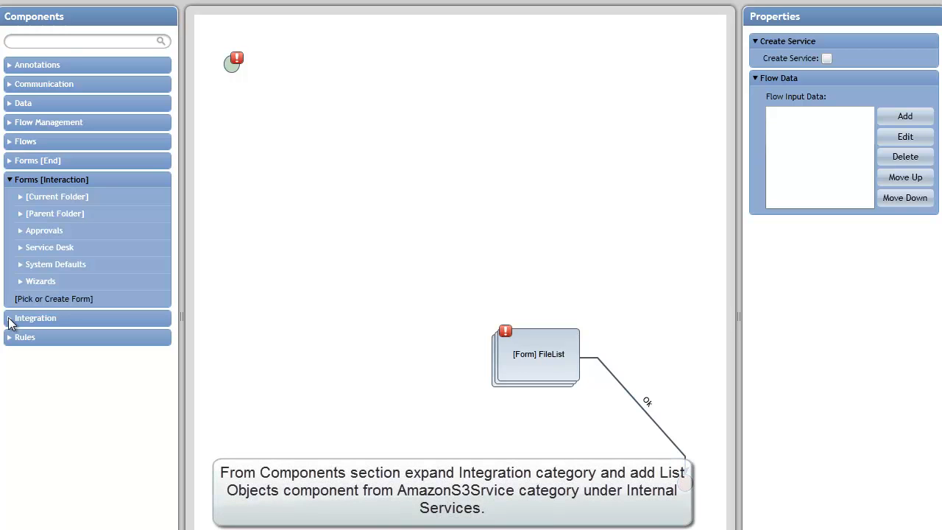
Expand Integration > Internal Services > AmazonS3Service so ListObjects is visible
click(35, 318)
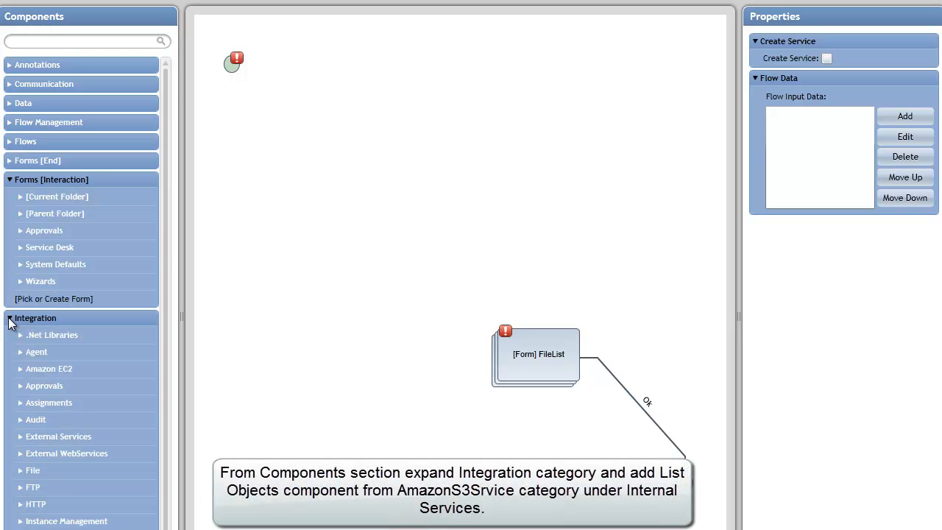
scroll(down, 3)
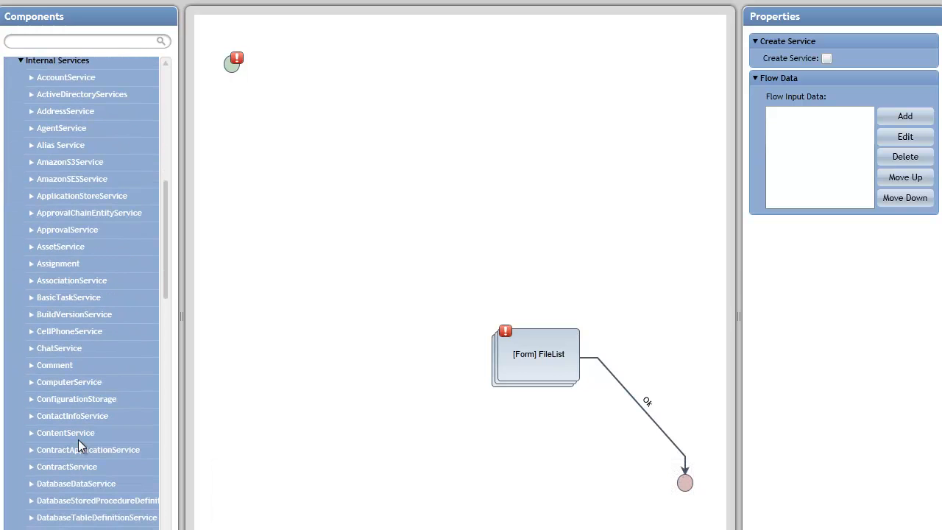
mouse_move(58, 183)
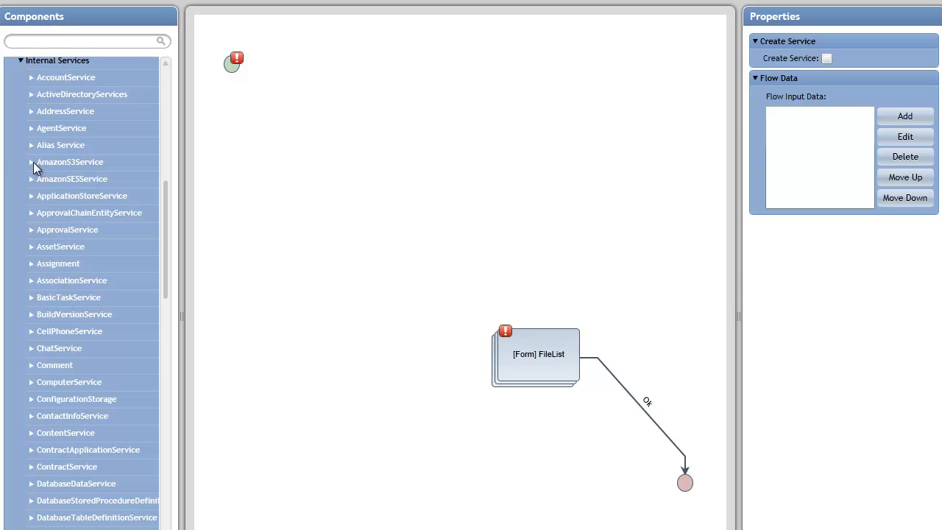
click(71, 160)
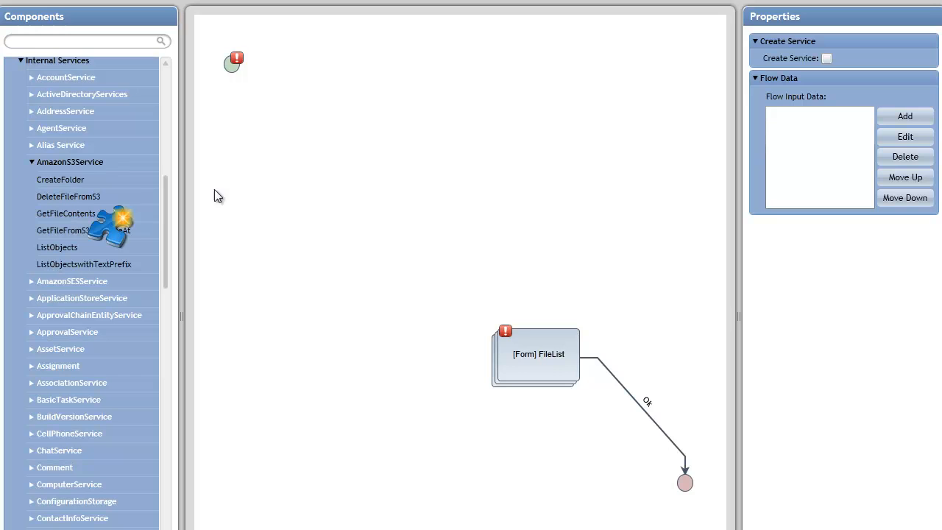
Add a ListObjects step with bucketName set to the constant VideoSamples
drag(56, 247, 315, 180)
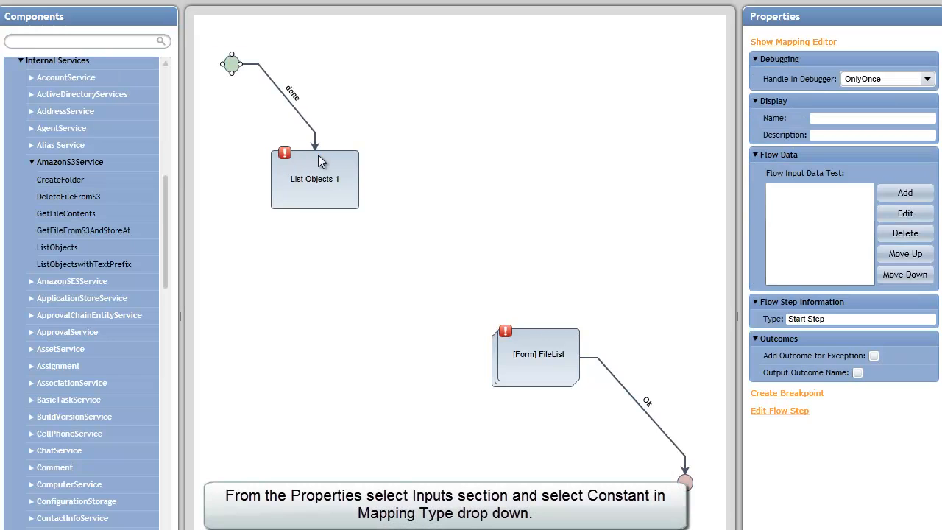
right_click(315, 178)
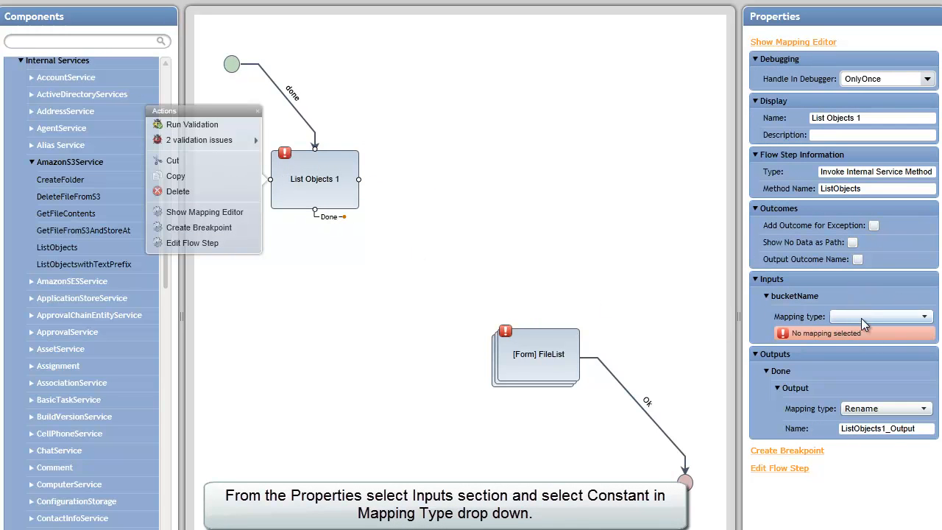
click(880, 315)
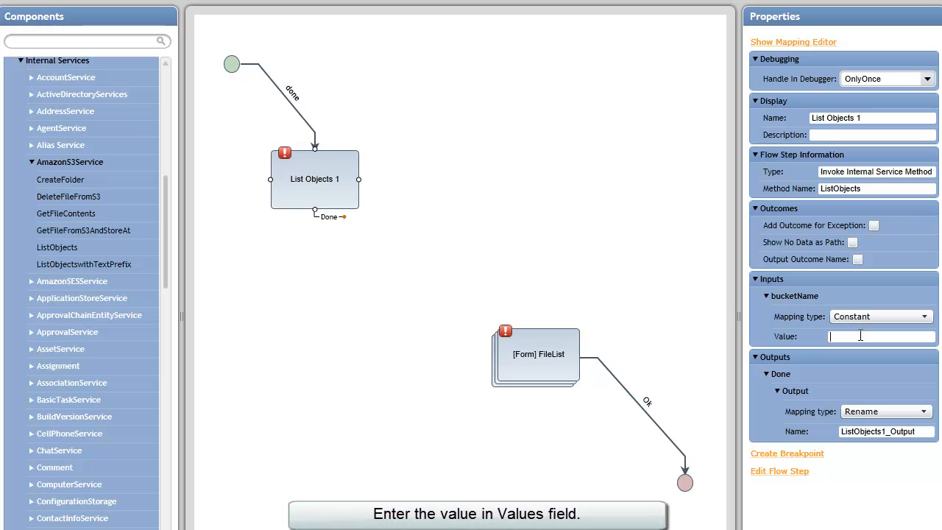
text(VideoSamples)
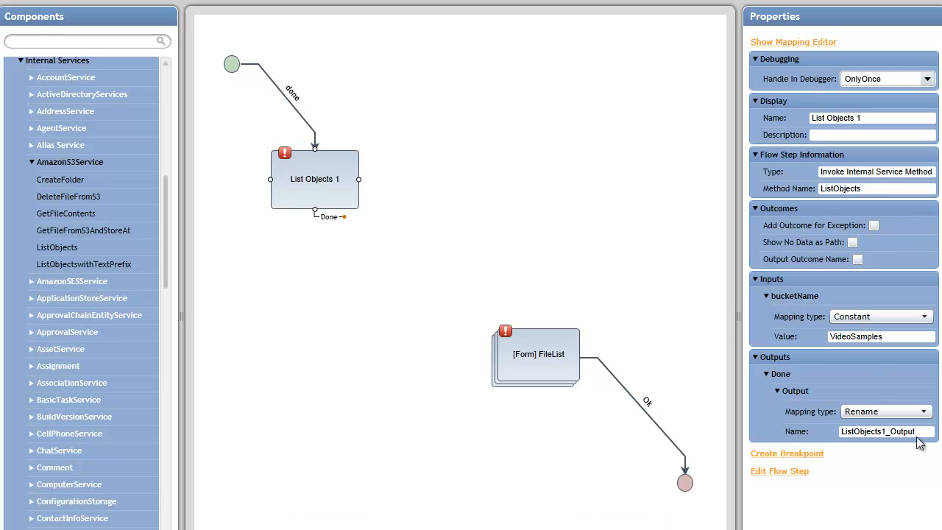
click(884, 431)
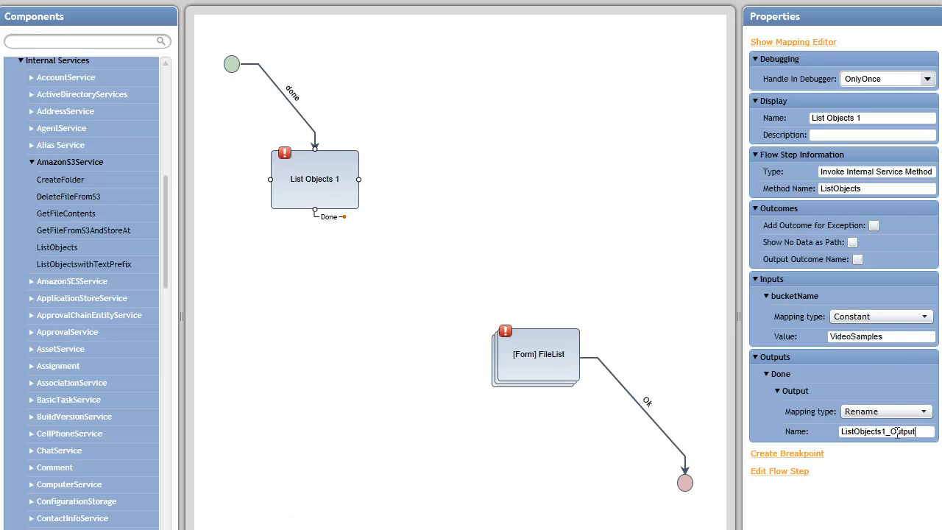
Connect List Objects 1 to the FileList form and bring it into the form editor
right_click(316, 180)
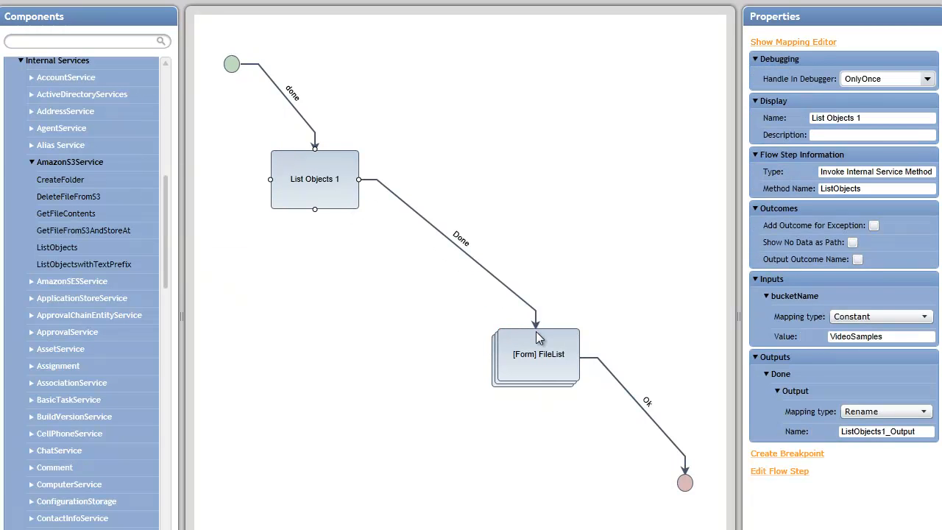
right_click(536, 354)
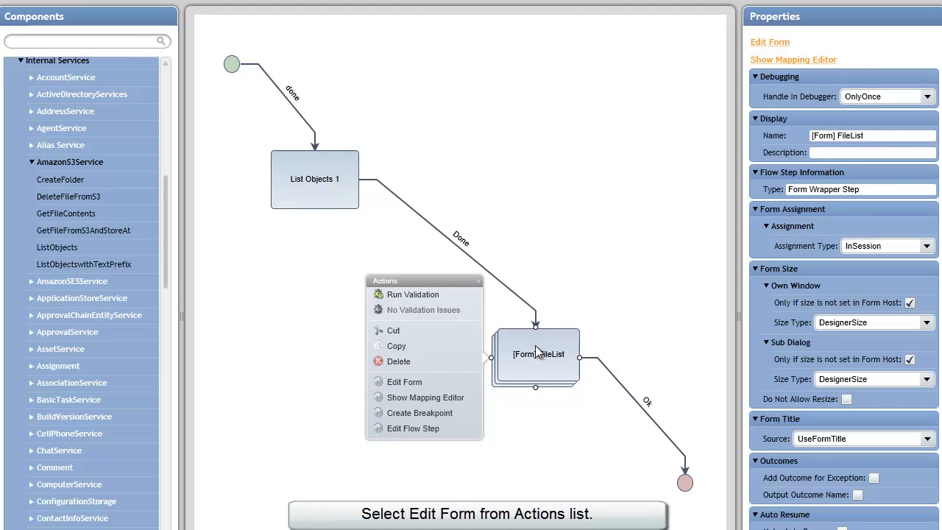
click(403, 381)
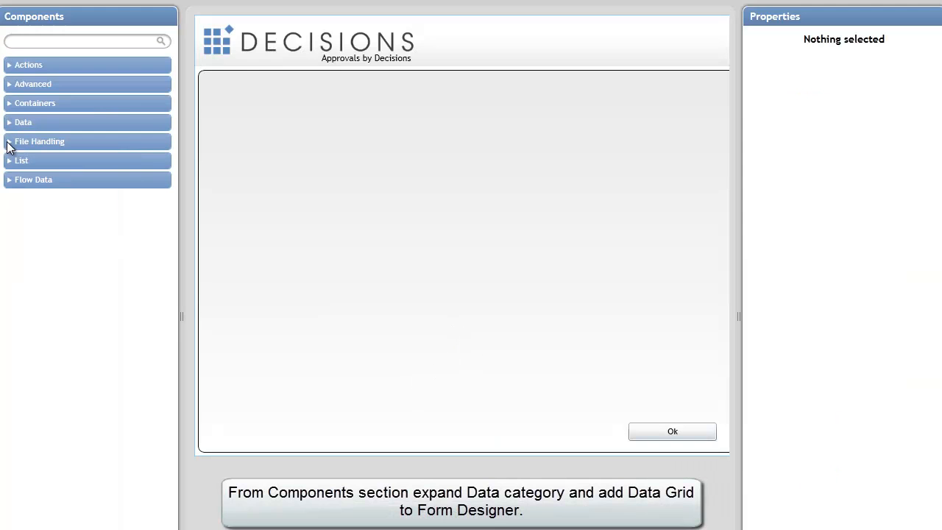
Add an S3ObjectData data grid to the FileList form with data name ListOfFilesToShow
click(21, 161)
text(S)
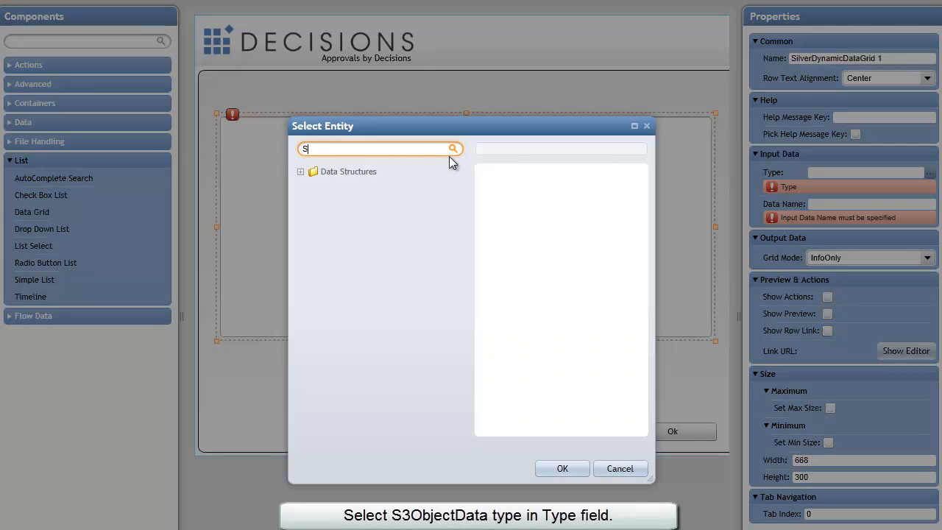
text(3)
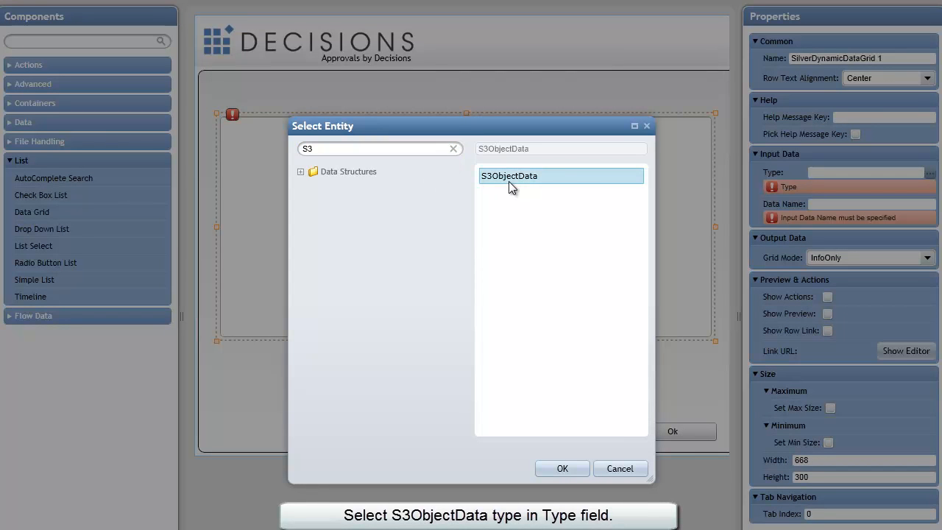
click(563, 468)
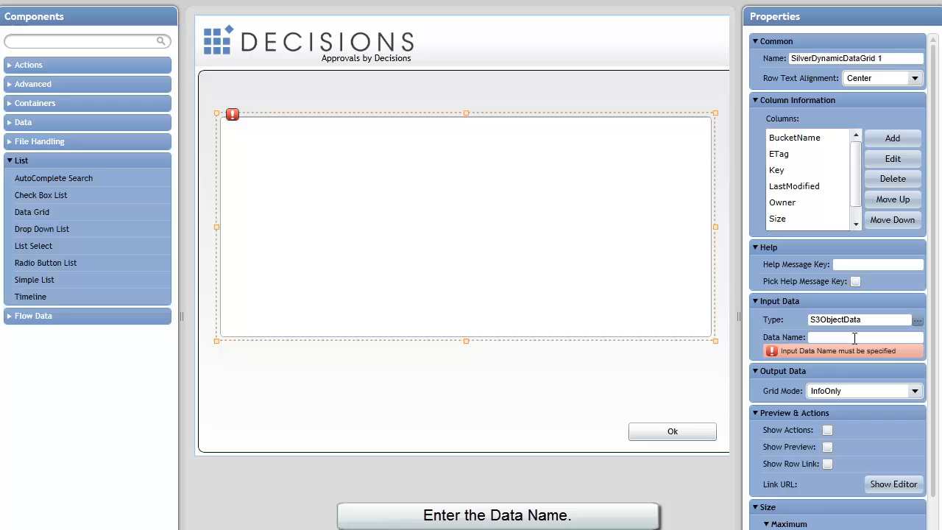
text(ListOfFile)
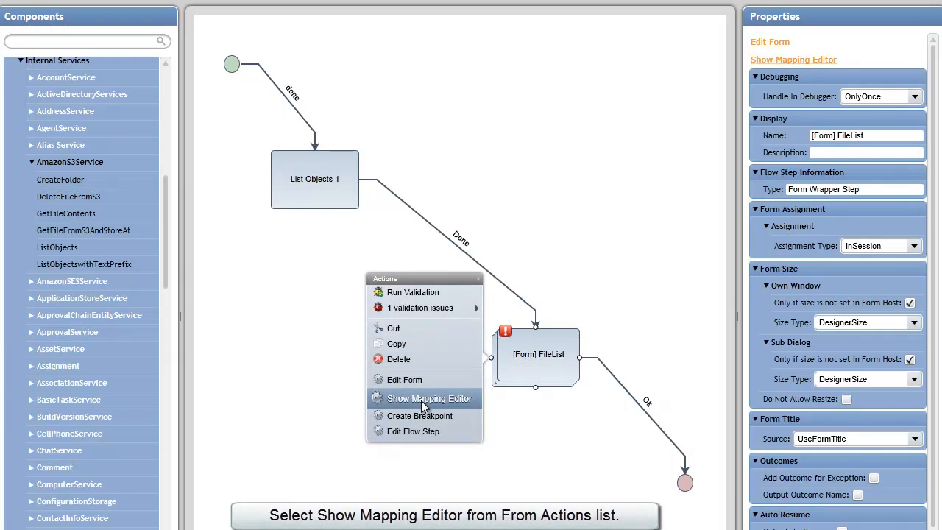
Map ListObjects1_Output into ListOfFilesToShow and start a debug run
click(429, 398)
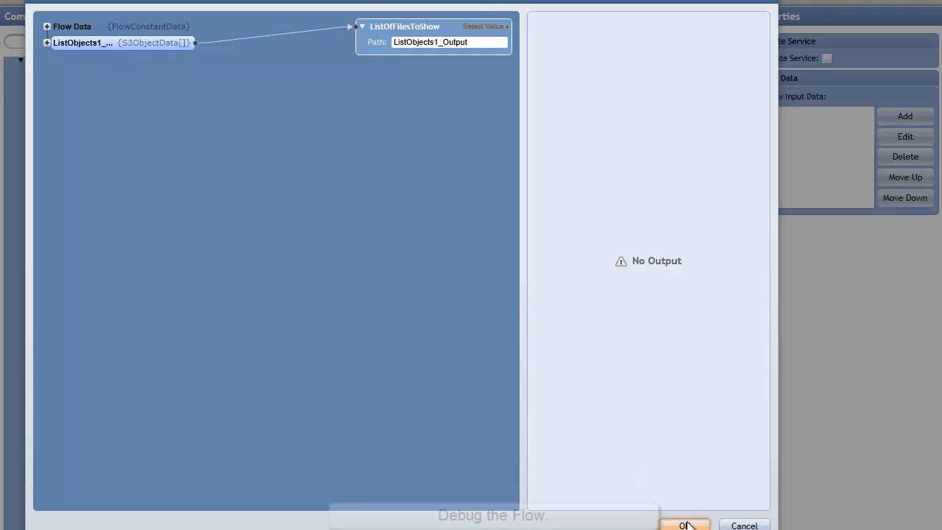
click(683, 524)
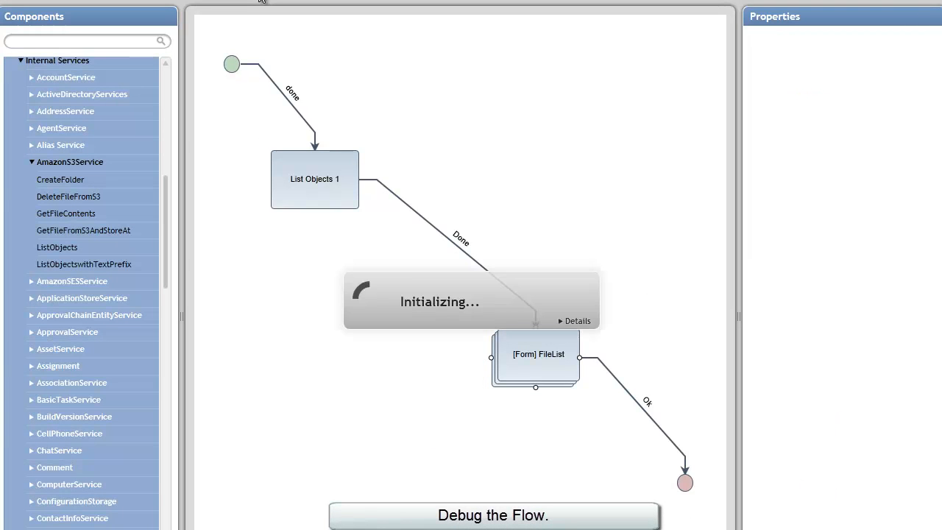
Run the debug flow to the FileList form, showing the four VideoSamples objects
click(492, 515)
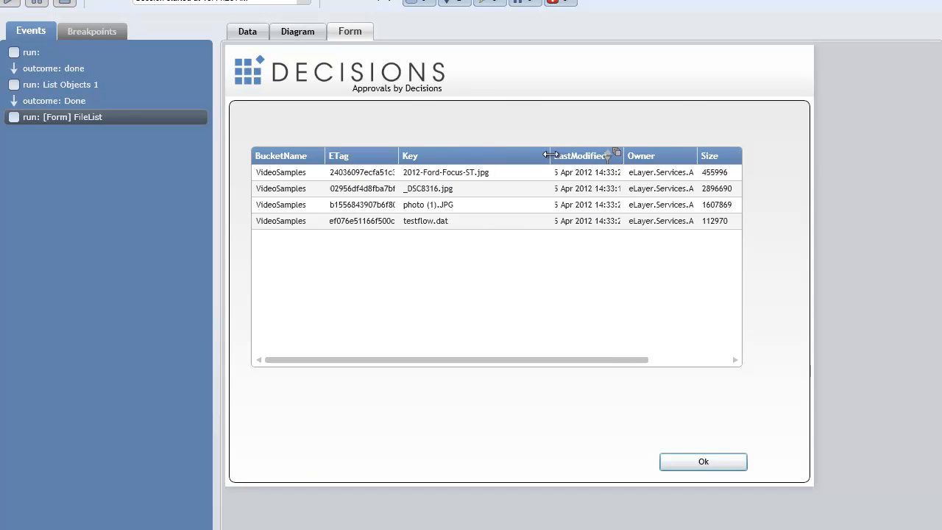
mouse_move(286, 215)
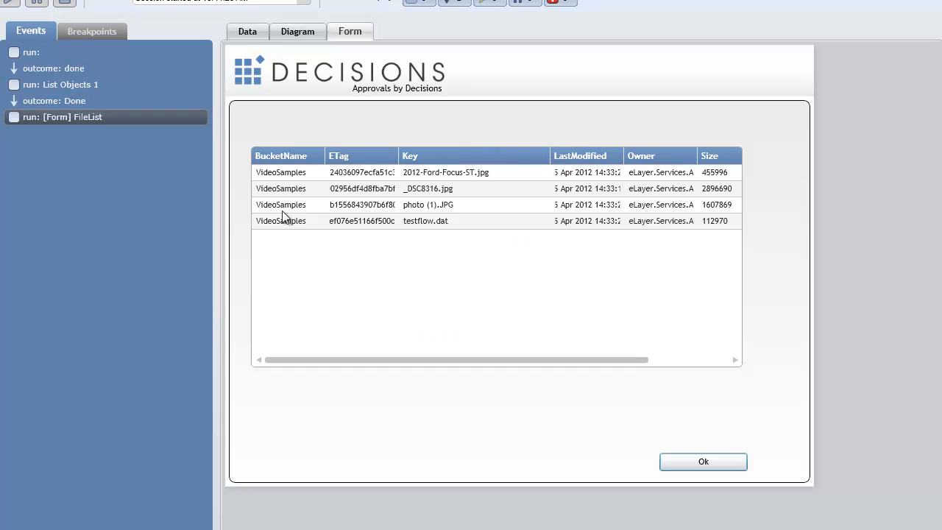
mouse_move(424, 213)
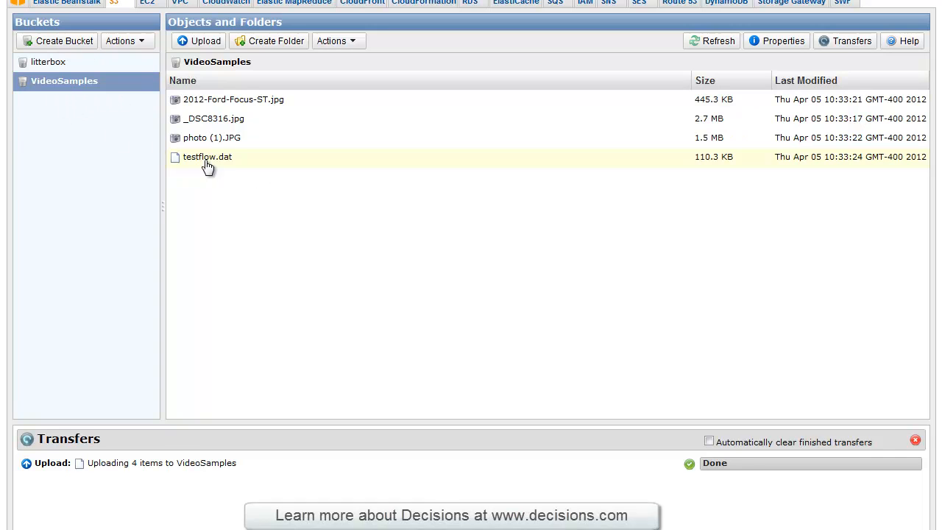
mouse_move(147, 190)
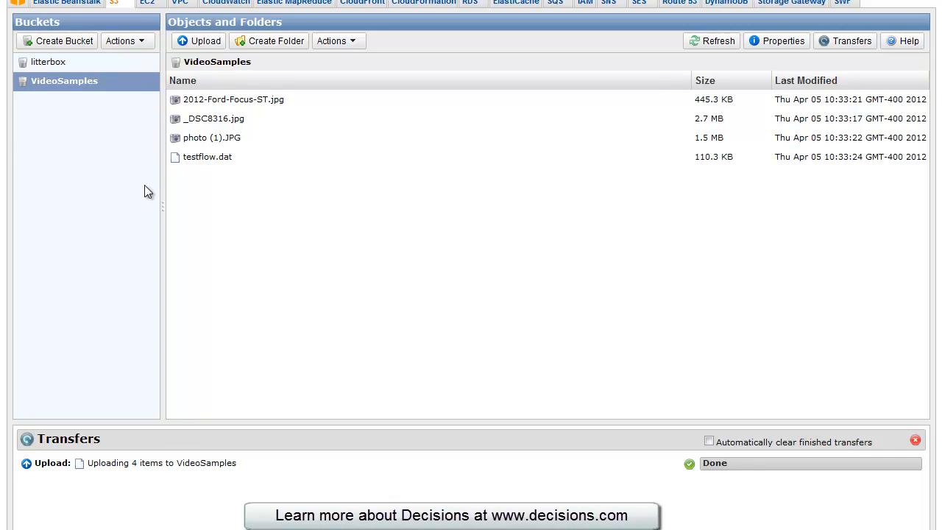